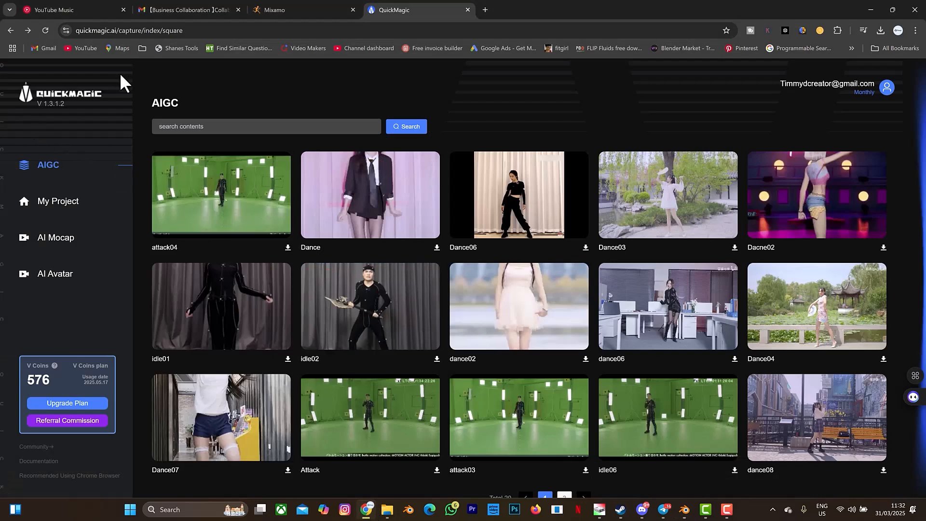
pyautogui.moveTo(175, 191)
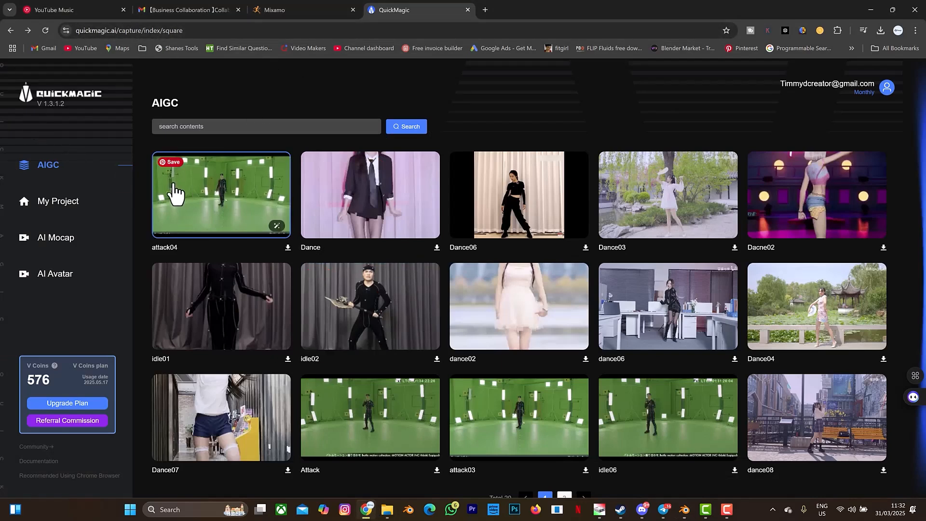
pyautogui.moveTo(89, 332)
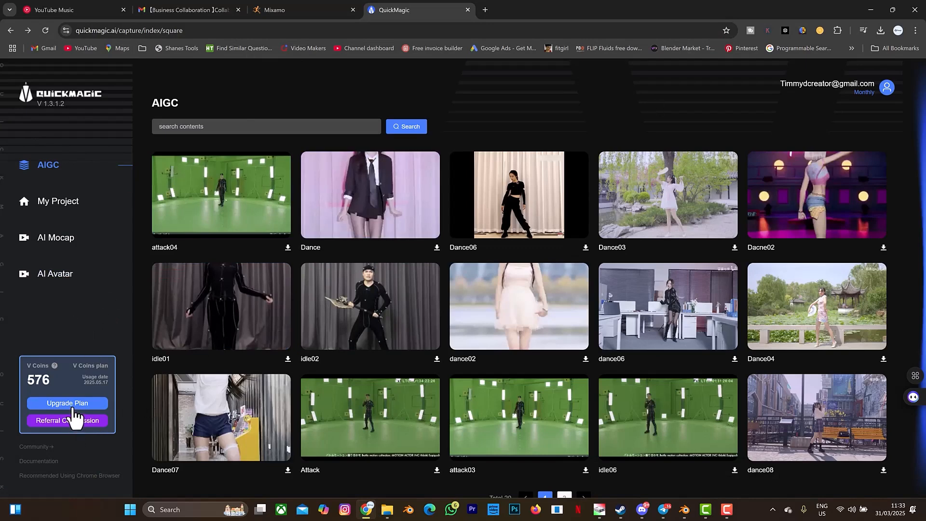
# - Import the download (1) dance video into an AI Mocap job with Mixamo output
pyautogui.click(67, 403)
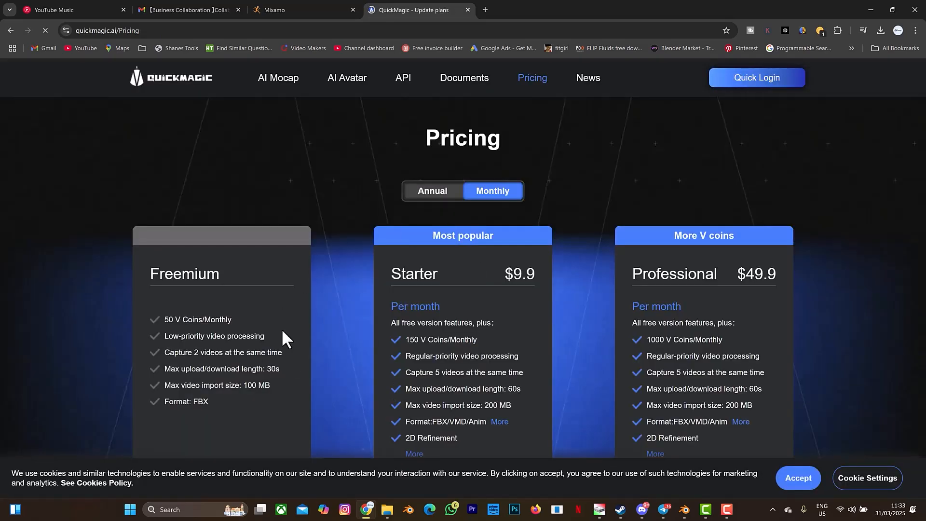
pyautogui.moveTo(187, 301)
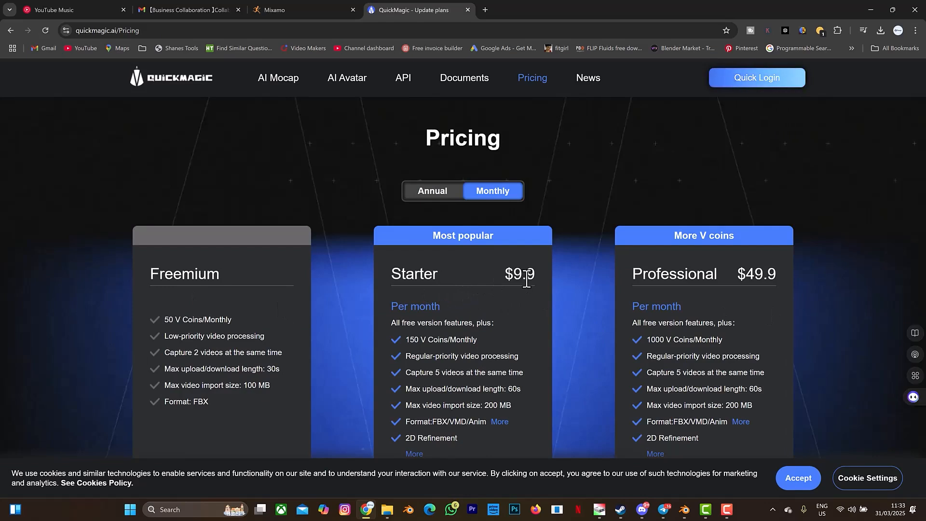
pyautogui.moveTo(519, 252)
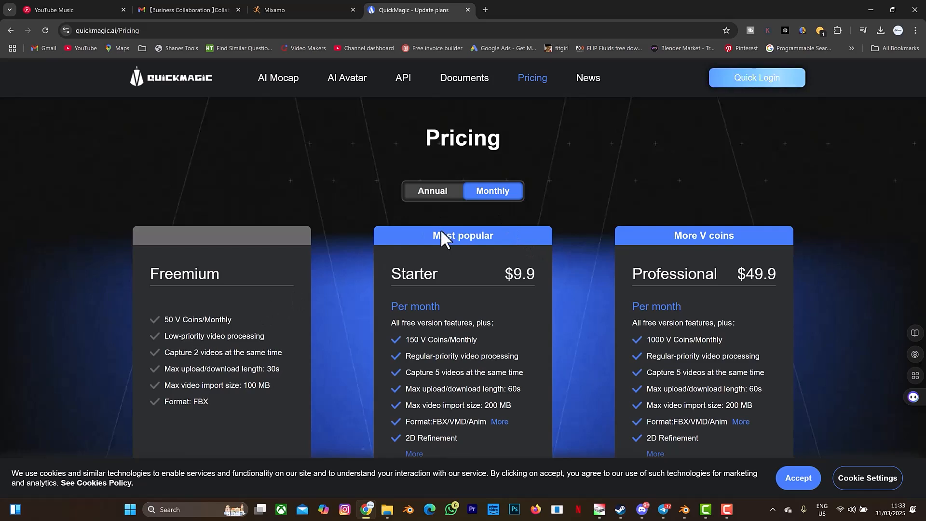
pyautogui.moveTo(13, 34)
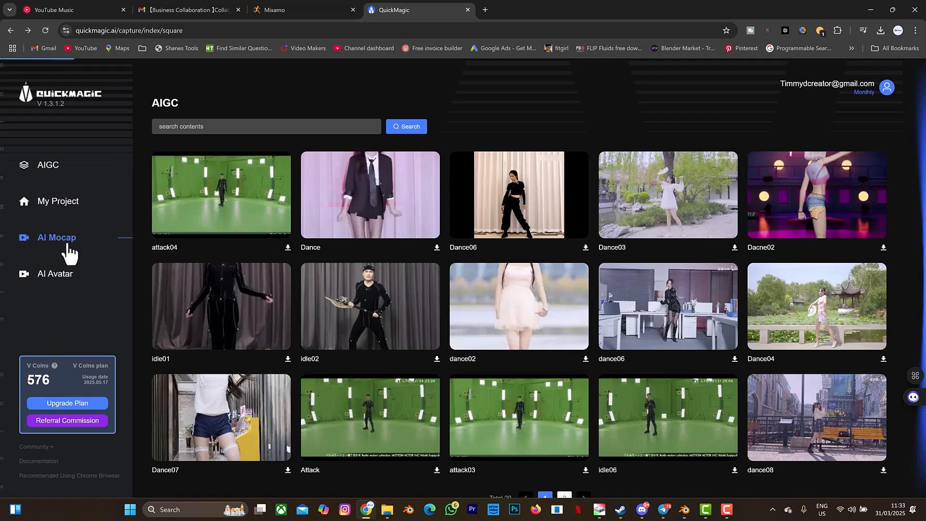
pyautogui.click(56, 237)
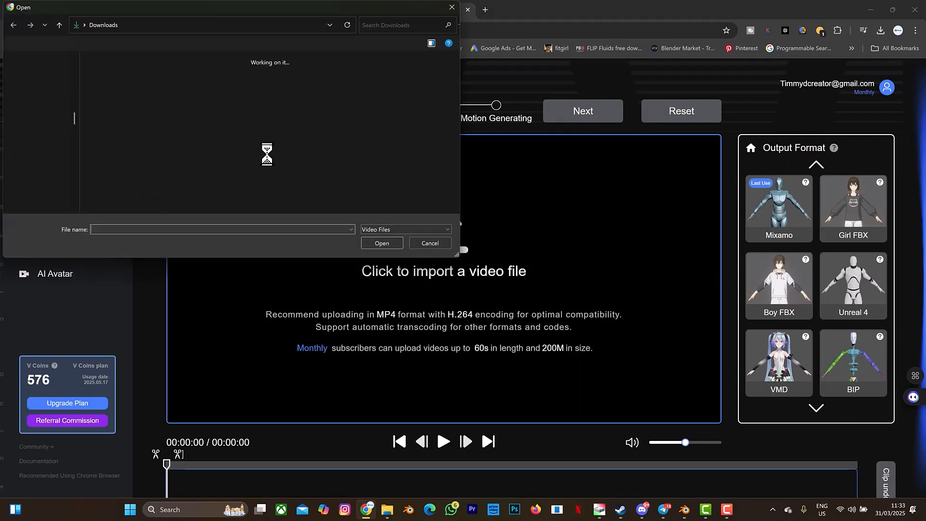
pyautogui.click(216, 159)
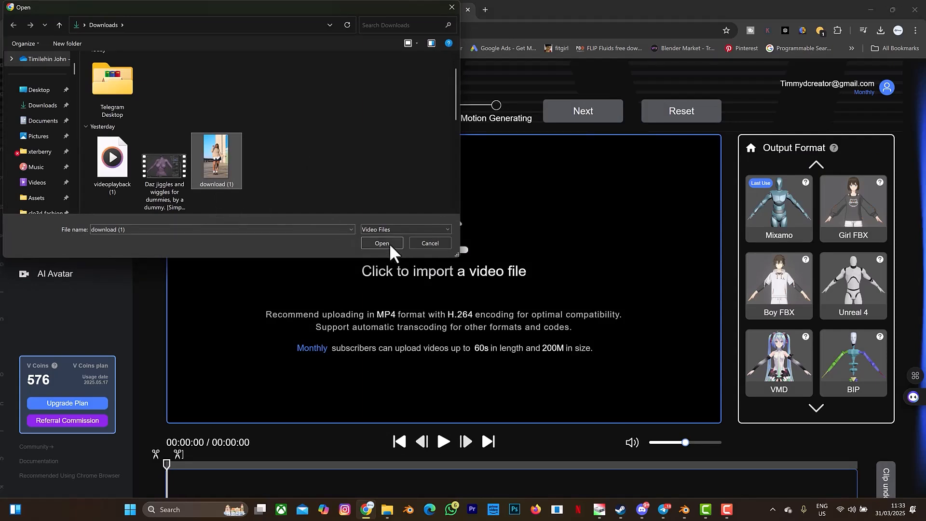
pyautogui.click(382, 243)
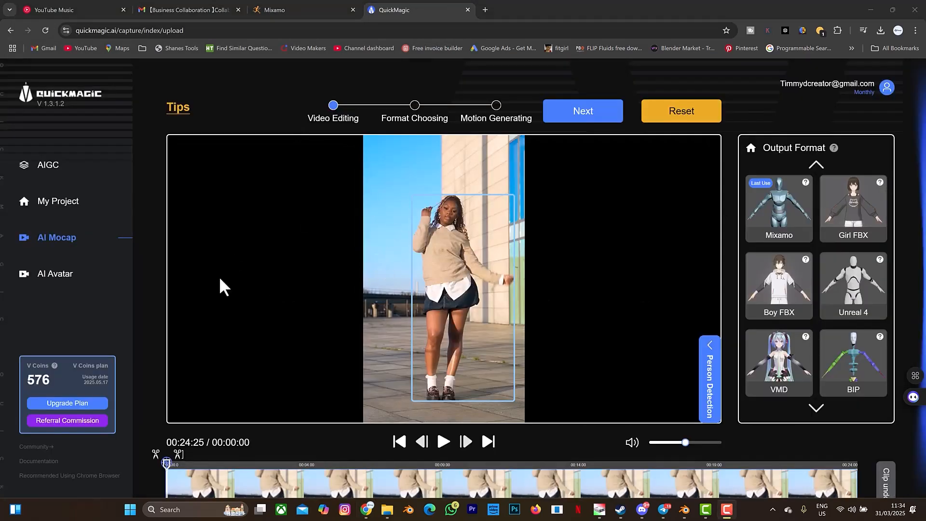
pyautogui.moveTo(767, 294)
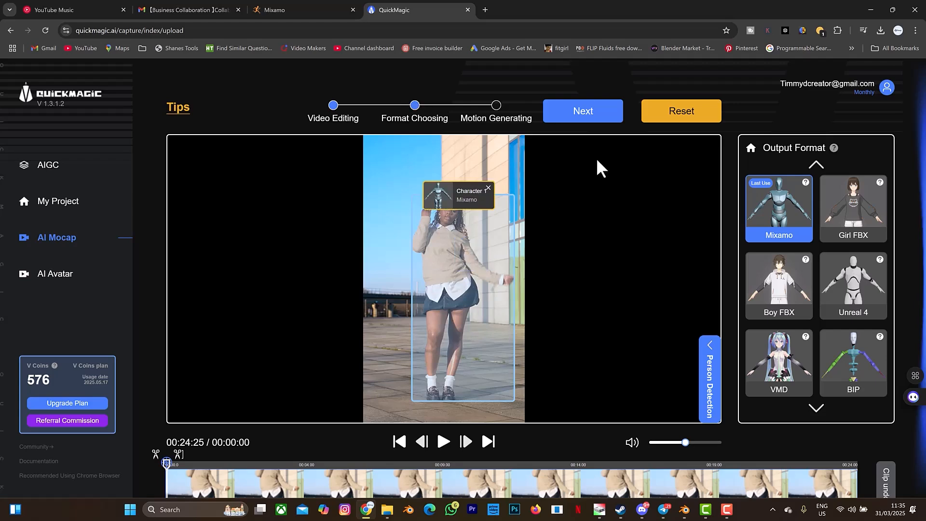
pyautogui.click(583, 111)
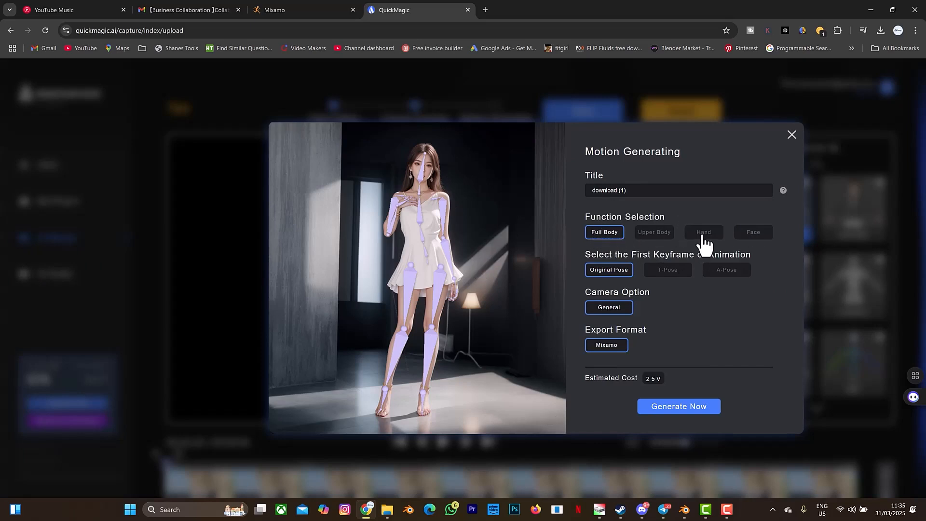
# - Enable Hand capture, title the job 'girl', and click Generate Now
pyautogui.click(704, 232)
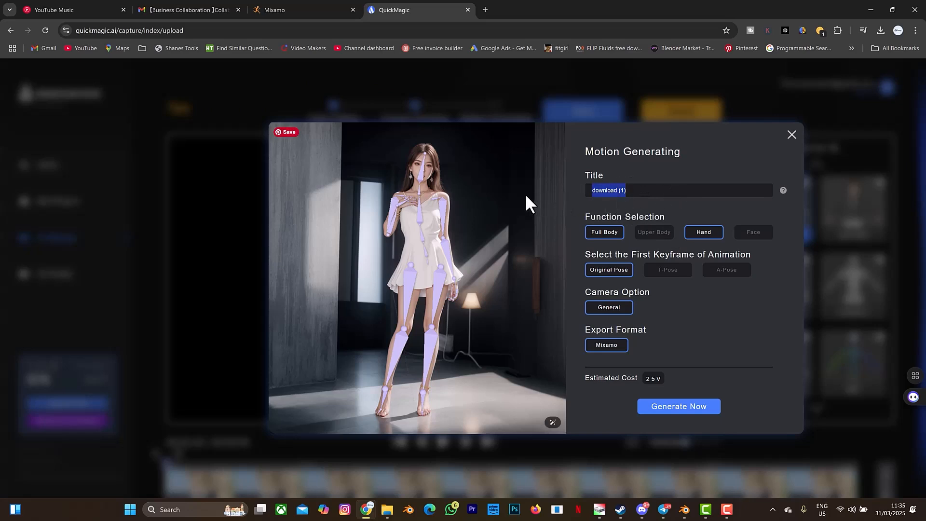
pyautogui.write('girl')
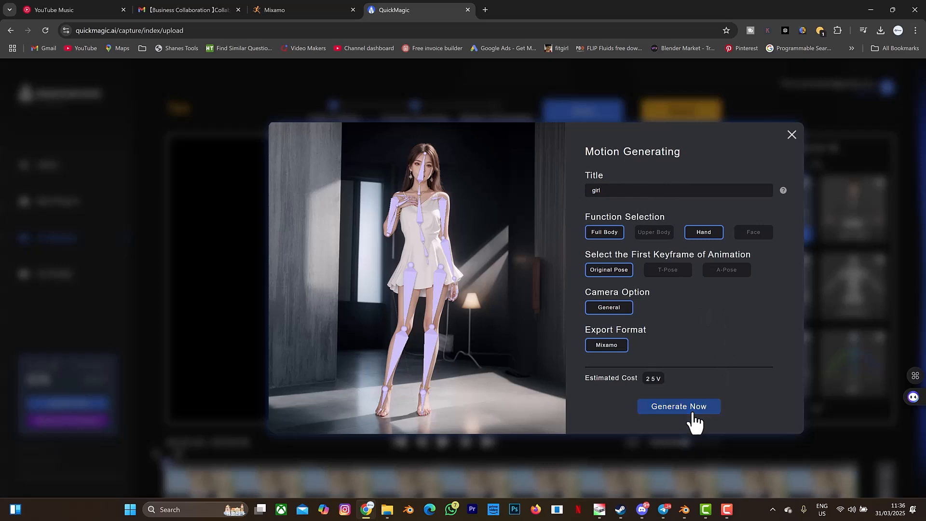
pyautogui.click(679, 407)
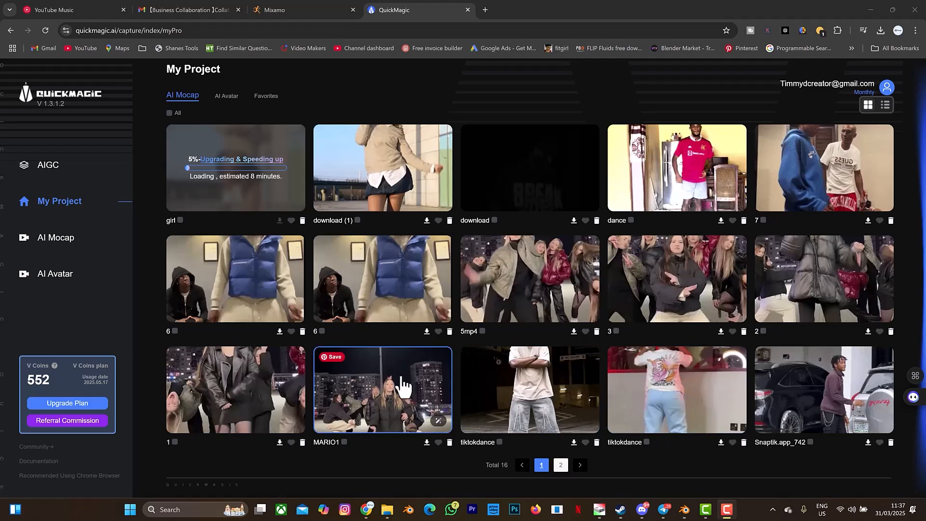
pyautogui.moveTo(480, 397)
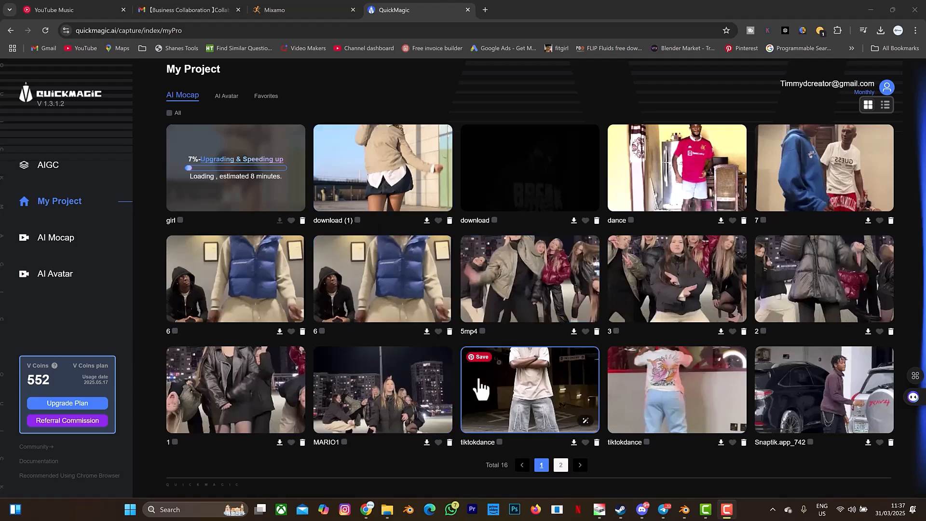
pyautogui.moveTo(305, 356)
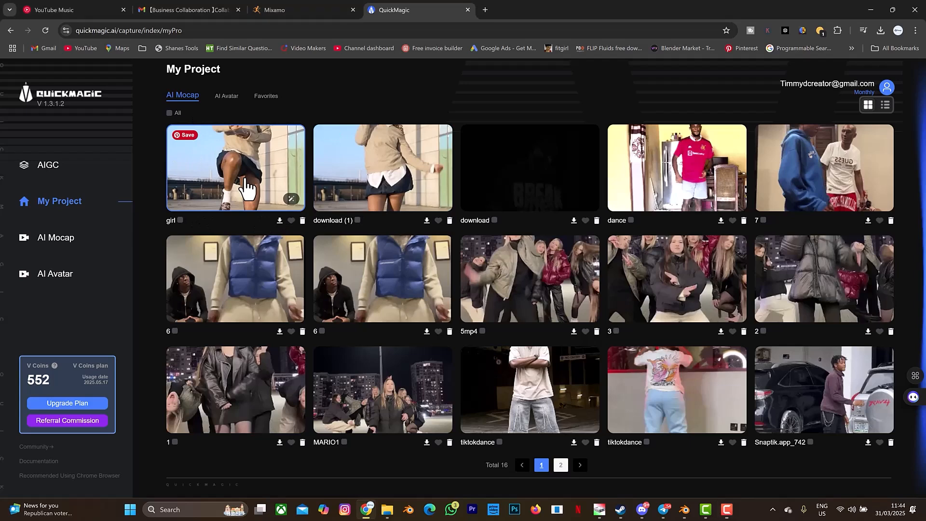
# - Open the finished 'girl' job from My Project
pyautogui.click(246, 173)
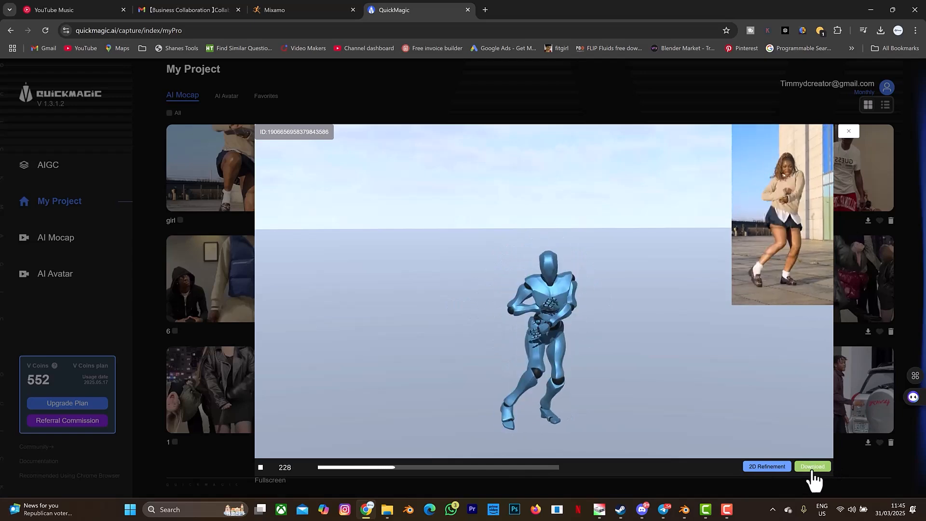
# - Download the generated 'girl' Mixamo animation after previewing it
pyautogui.click(812, 465)
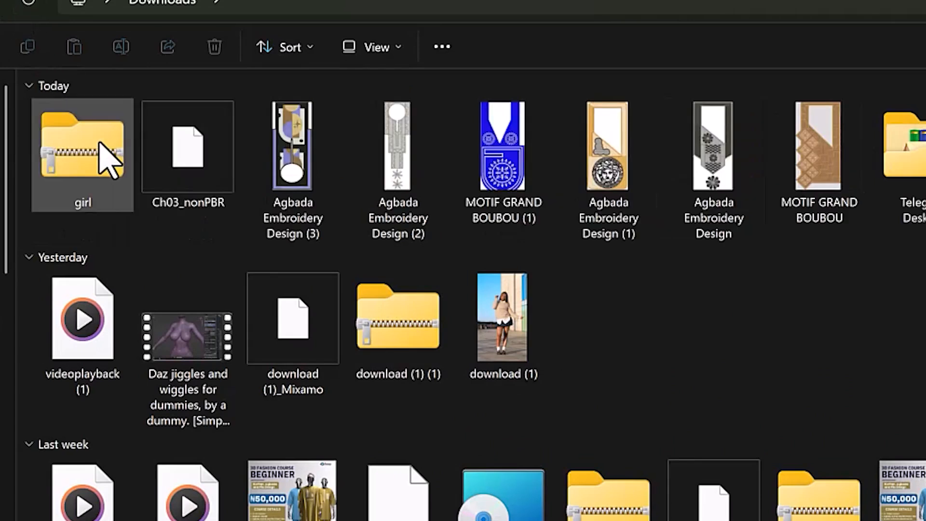
# - Open the 'girl' zip in Downloads and select the girl_Mixamo file
pyautogui.doubleClick(80, 144)
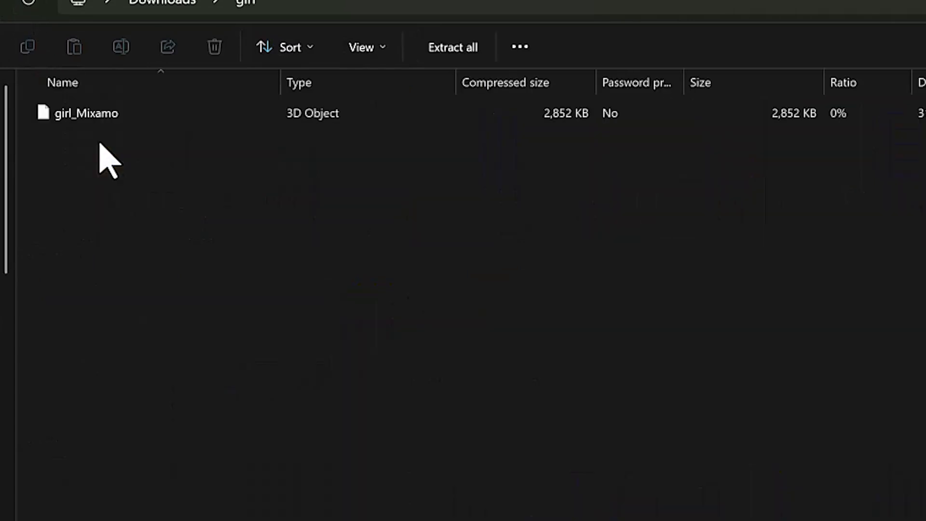
pyautogui.click(86, 113)
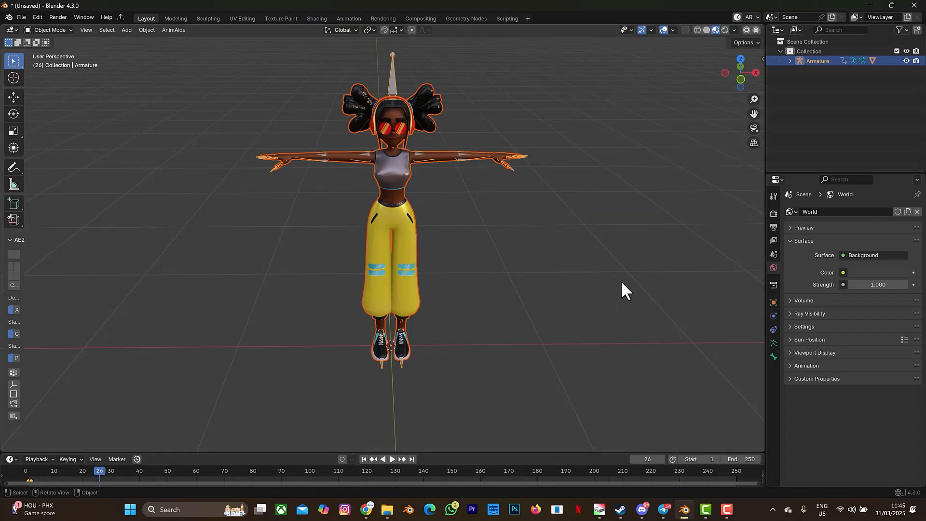
pyautogui.moveTo(556, 243)
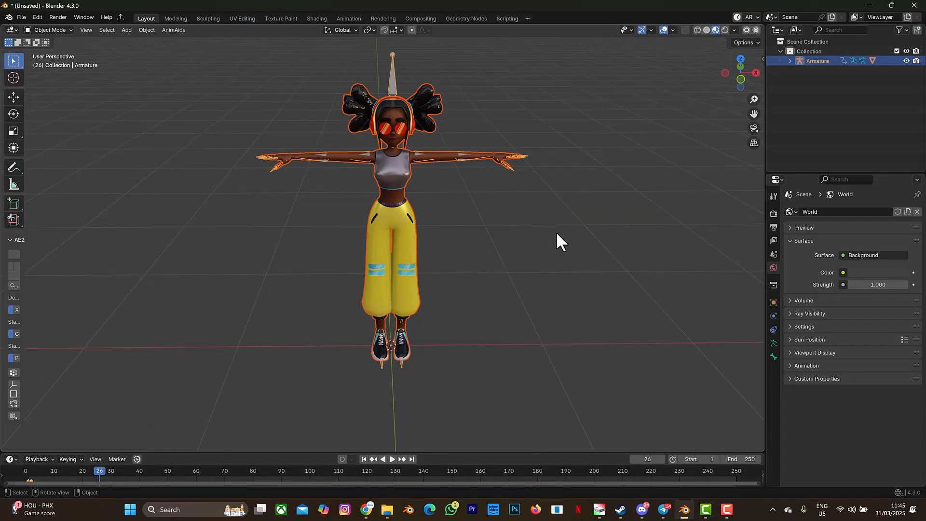
pyautogui.moveTo(600, 236)
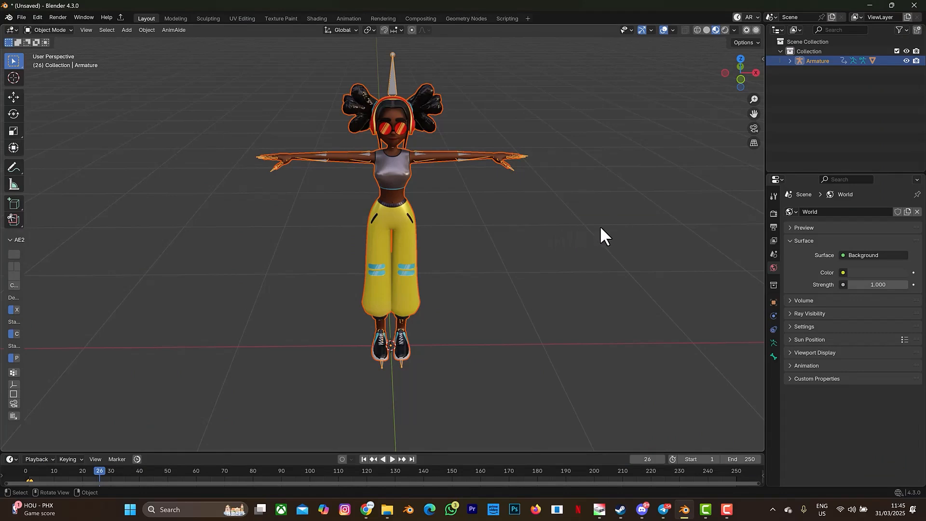
pyautogui.moveTo(664, 234)
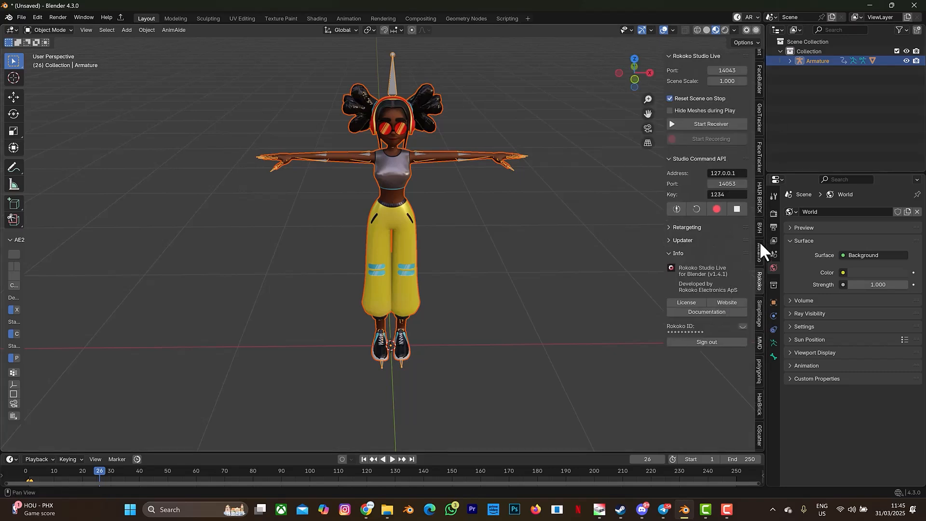
pyautogui.moveTo(541, 128)
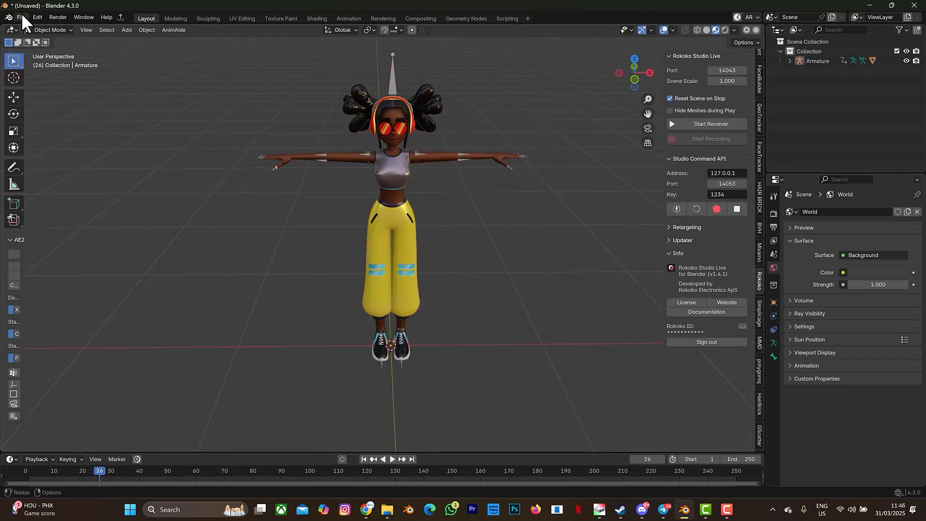
# - Open the File menu to reach the import formats
pyautogui.click(21, 17)
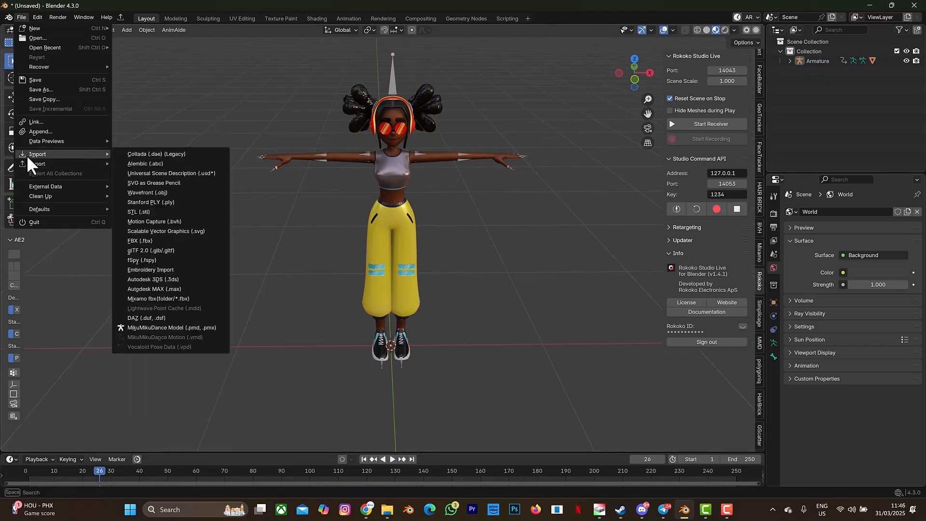
pyautogui.moveTo(166, 233)
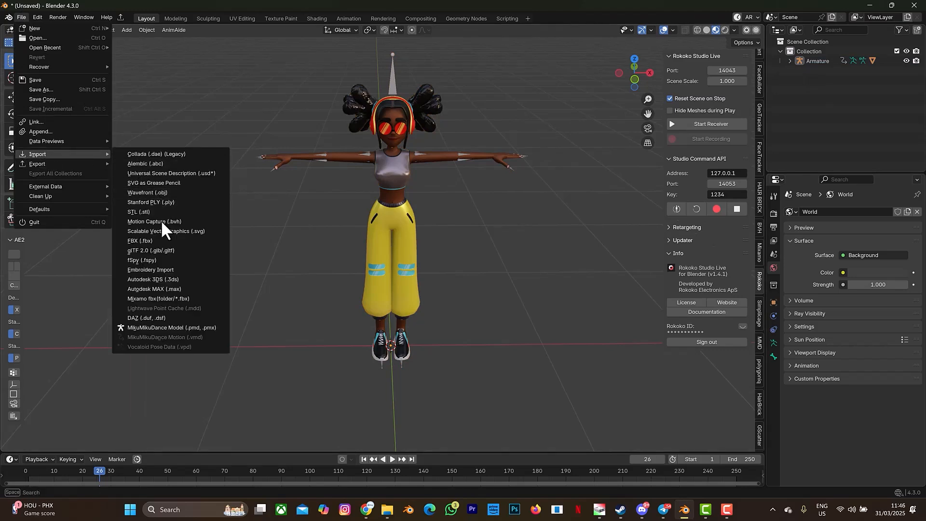
# - Import girl_Mixamo.fbx as an FBX mannequin into the scene
pyautogui.click(140, 240)
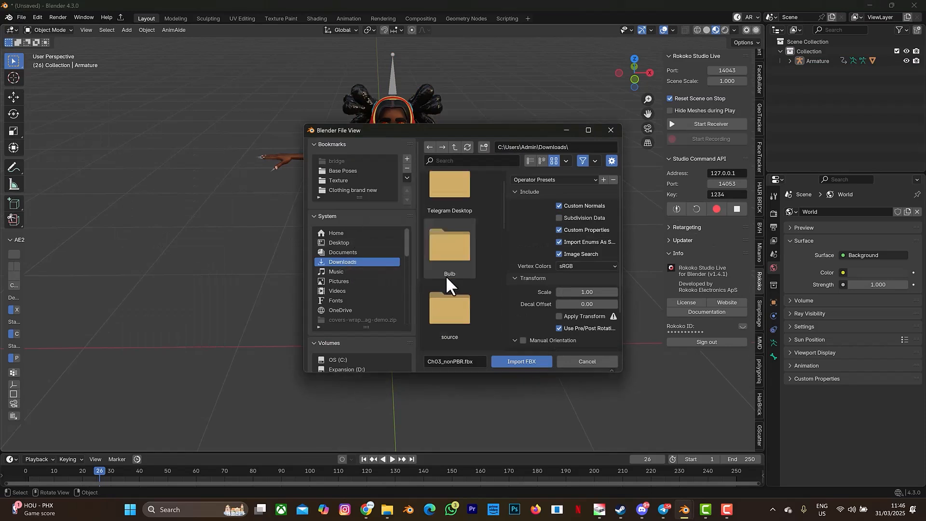
pyautogui.click(450, 264)
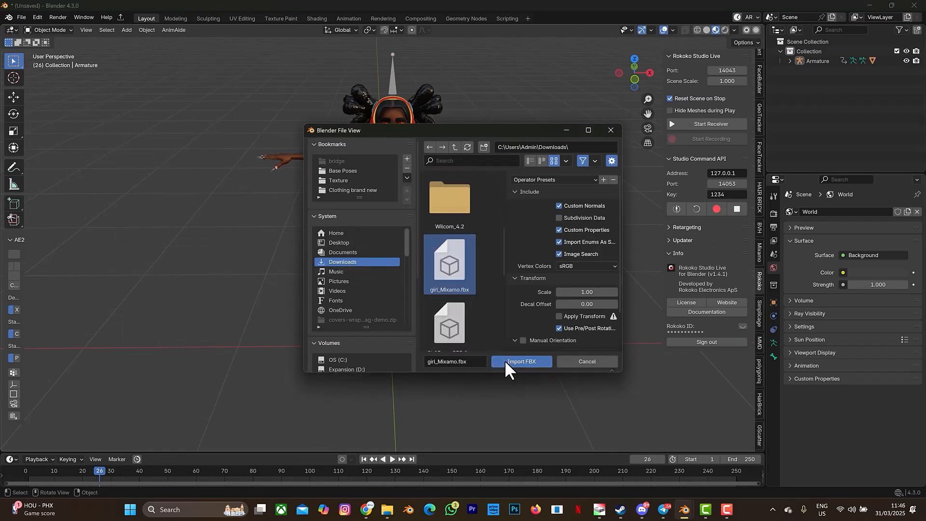
pyautogui.click(521, 361)
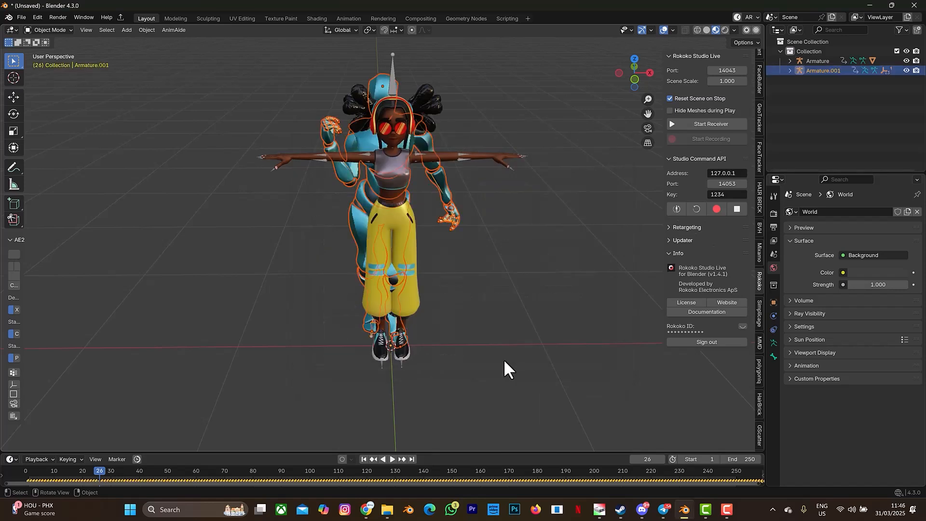
pyautogui.moveTo(363, 188)
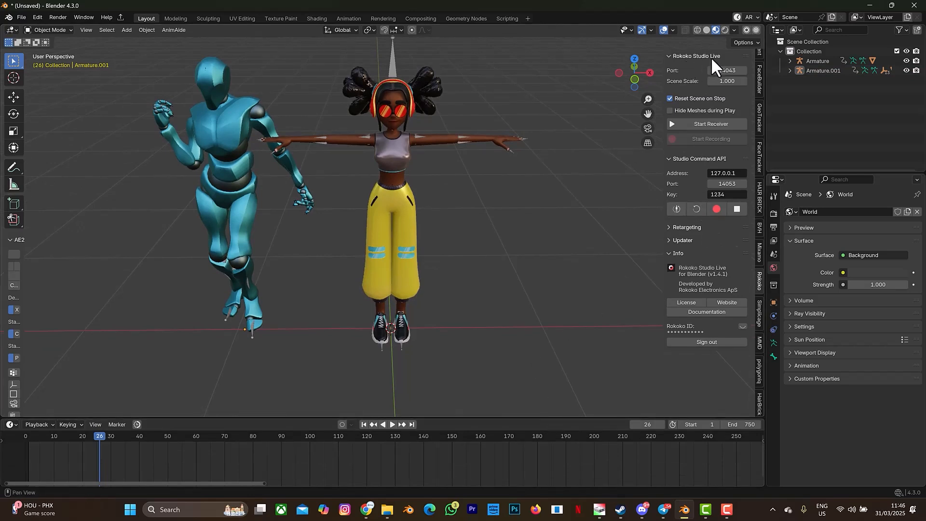
# - Set mannequin Armature.001 as retargeting source and the character's Armature as target
pyautogui.click(686, 227)
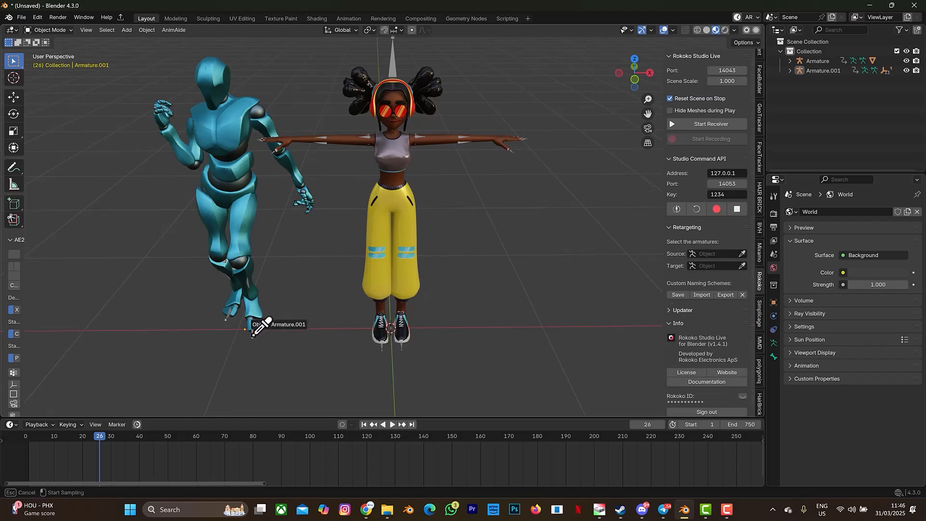
pyautogui.click(717, 254)
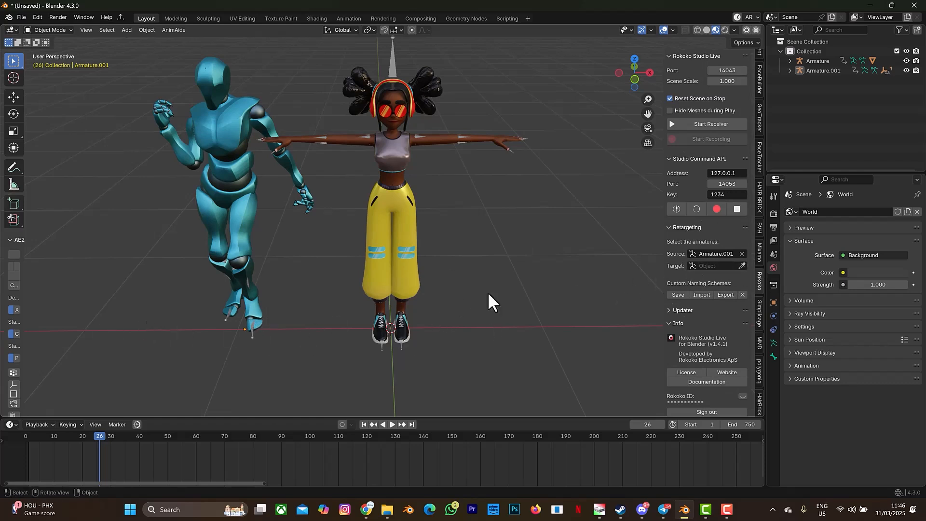
pyautogui.moveTo(248, 343)
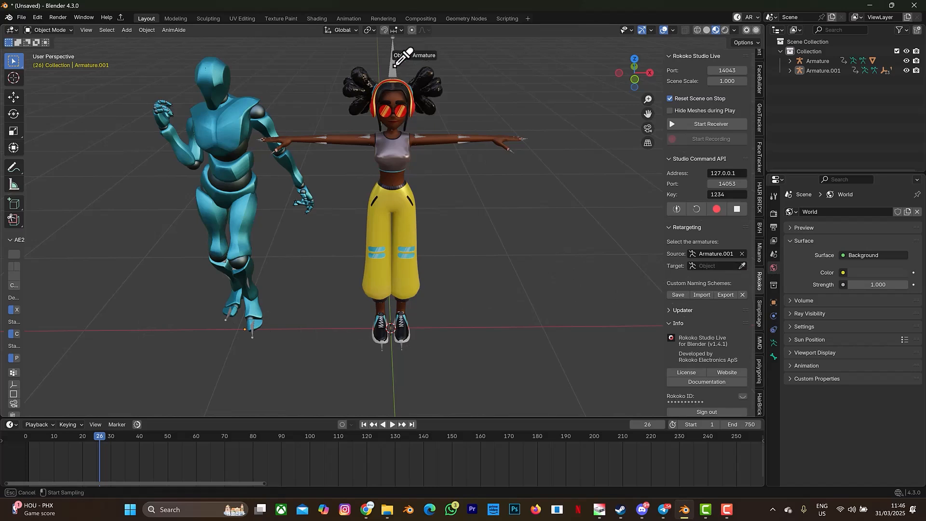
pyautogui.click(713, 266)
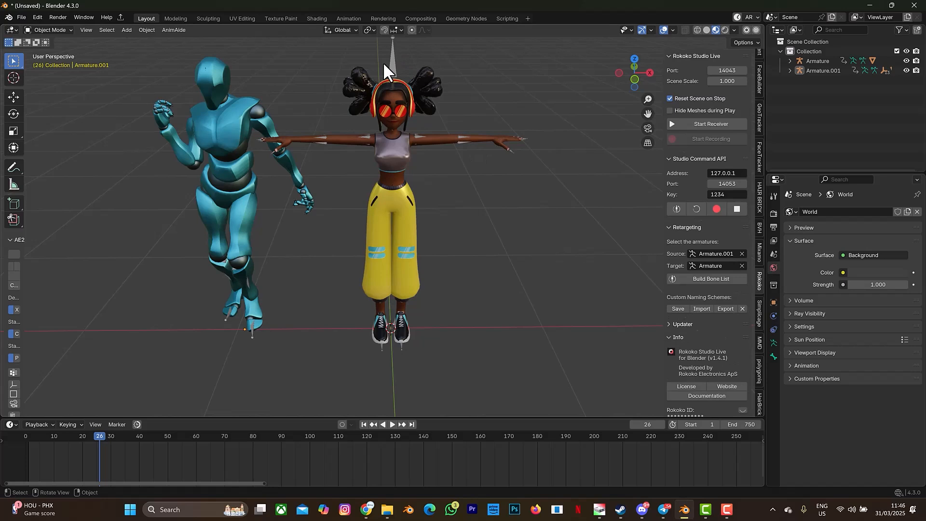
pyautogui.moveTo(358, 171)
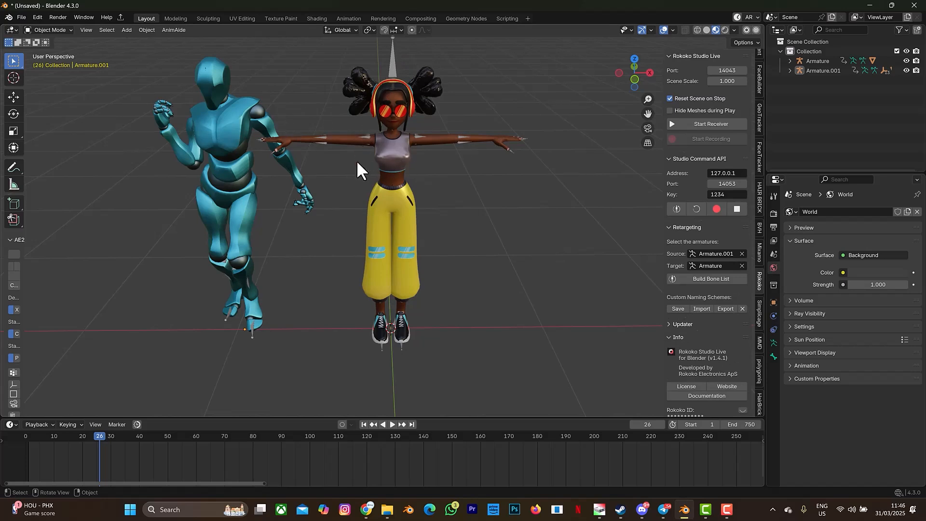
pyautogui.moveTo(296, 178)
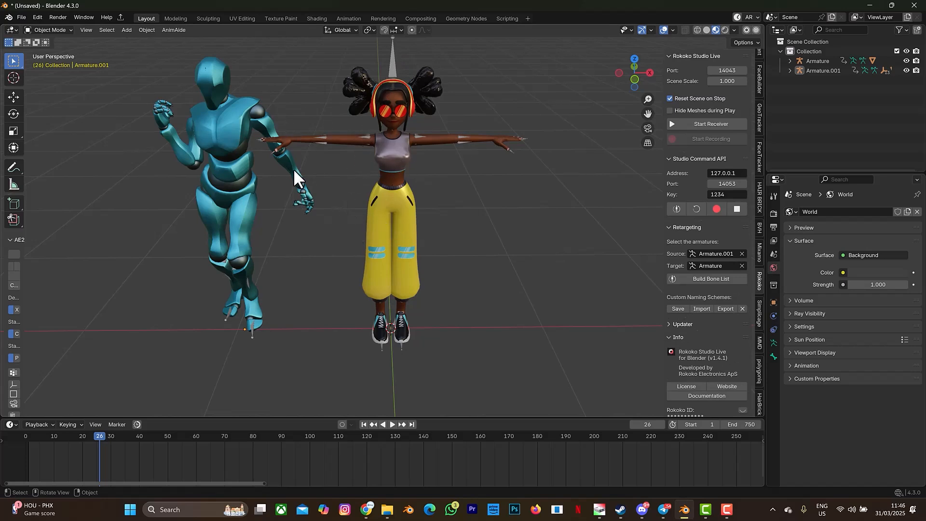
pyautogui.click(238, 206)
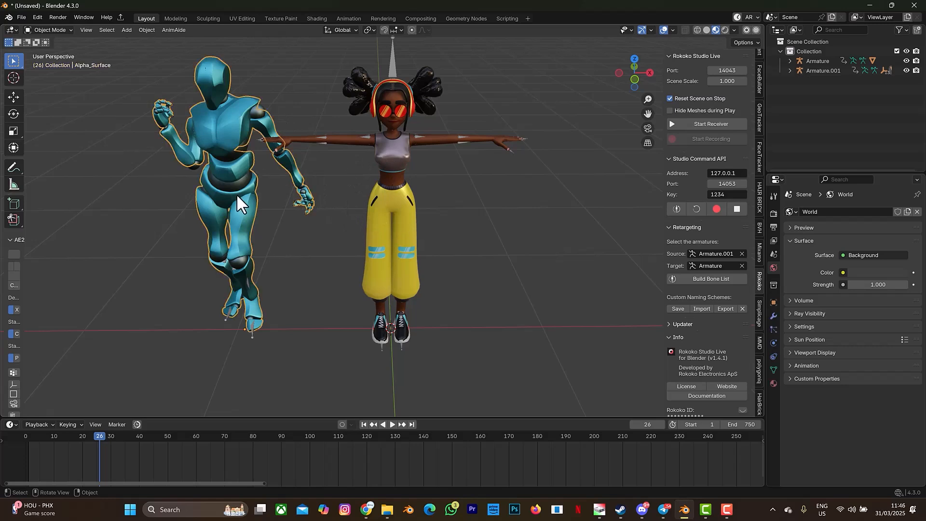
pyautogui.moveTo(262, 334)
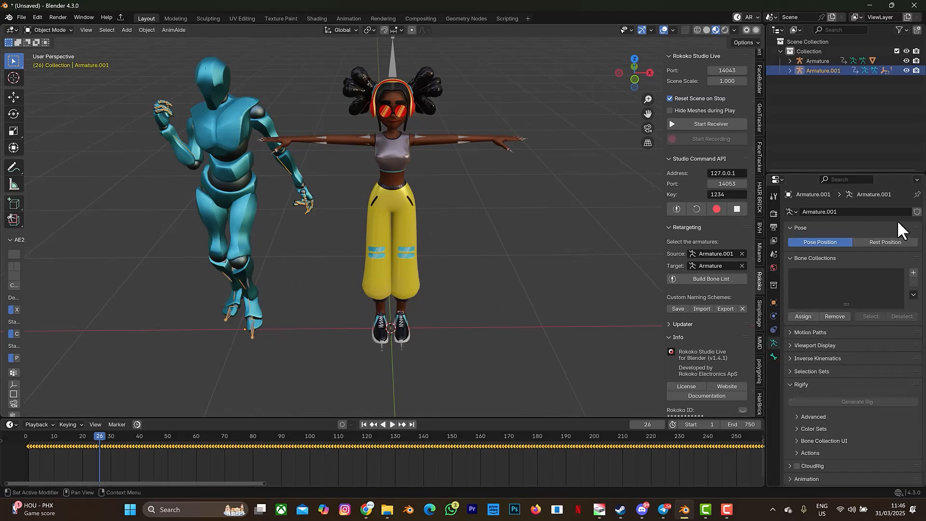
pyautogui.click(884, 242)
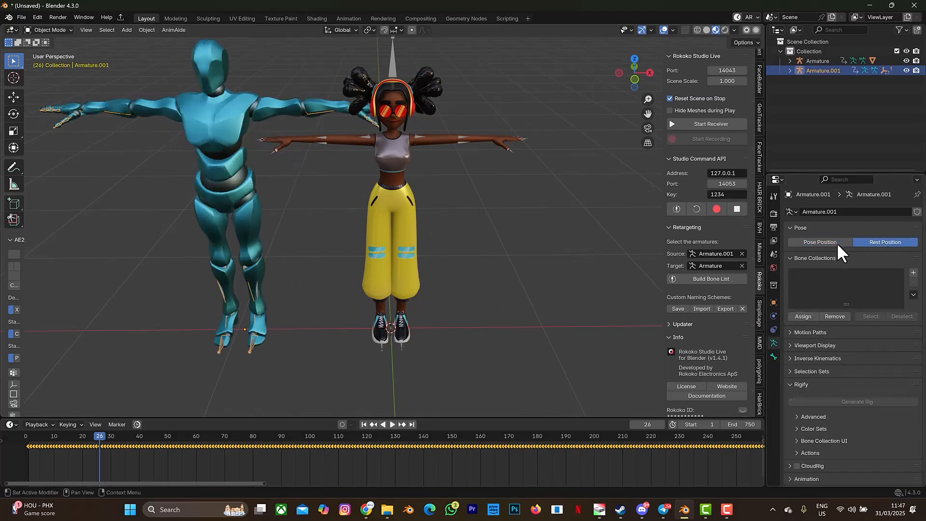
pyautogui.click(820, 242)
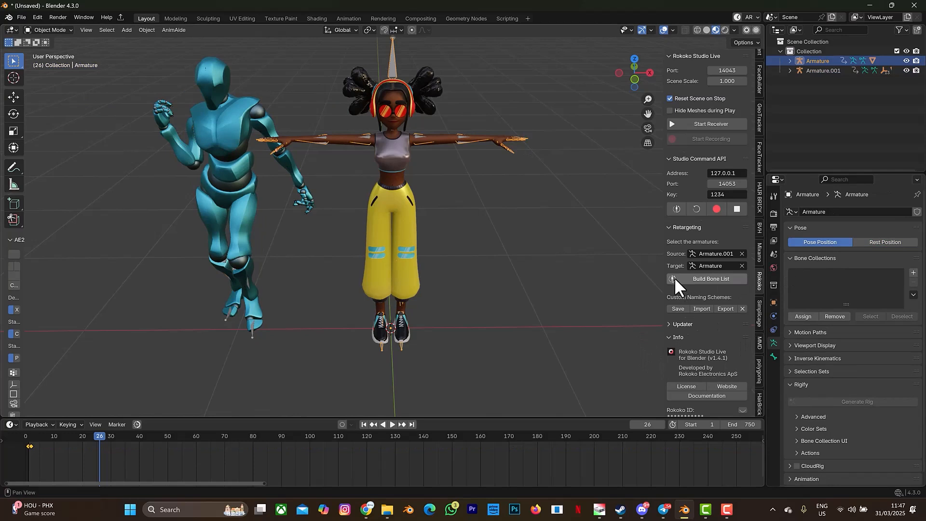
pyautogui.moveTo(454, 277)
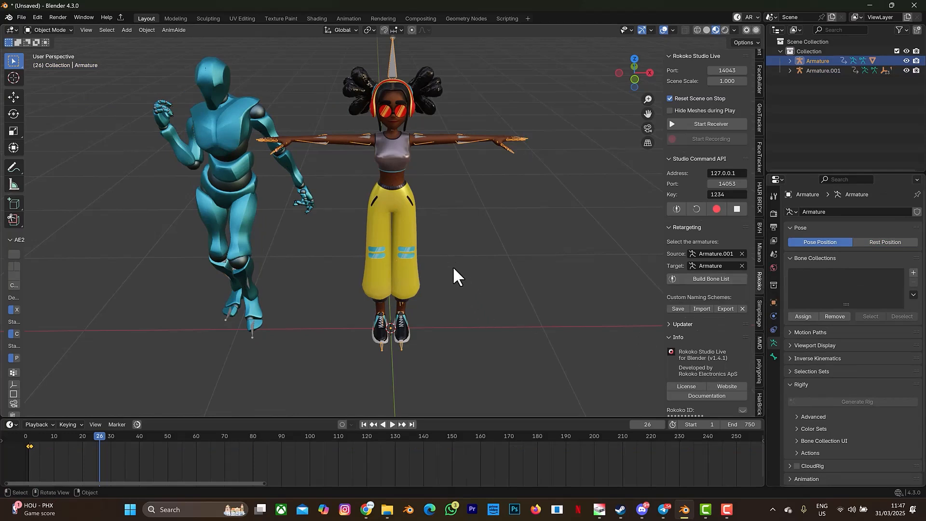
pyautogui.moveTo(554, 285)
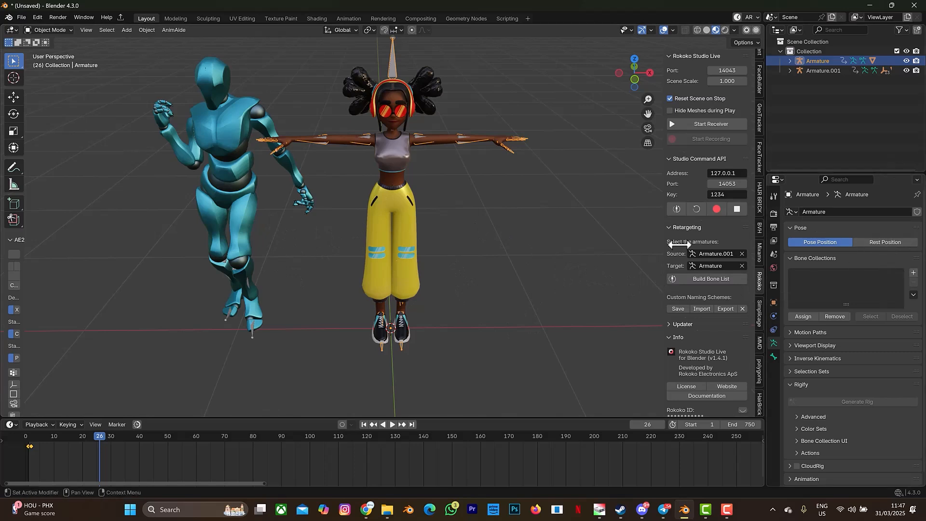
pyautogui.moveTo(870, 248)
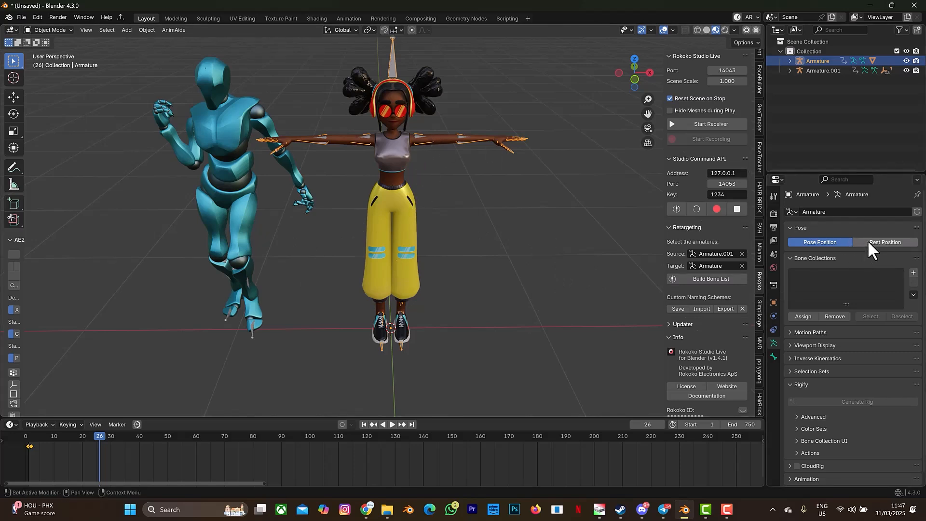
pyautogui.click(885, 243)
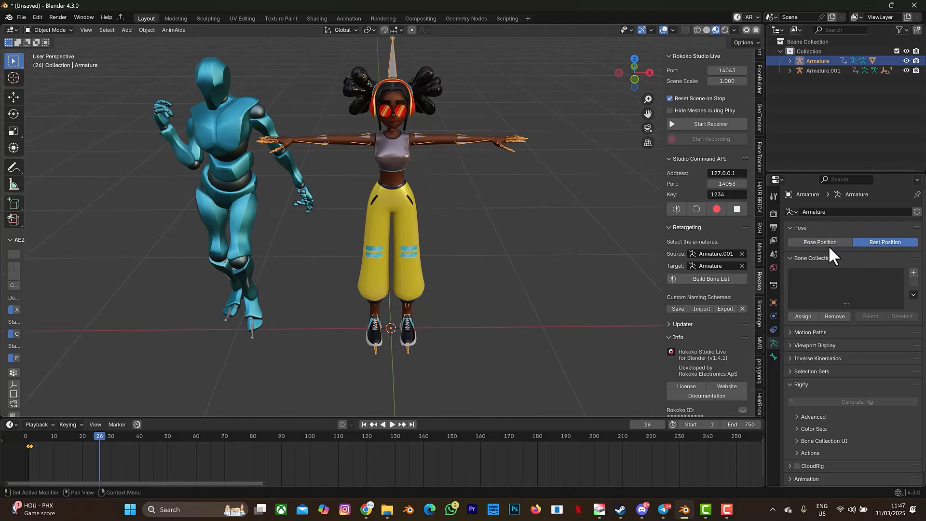
pyautogui.click(819, 242)
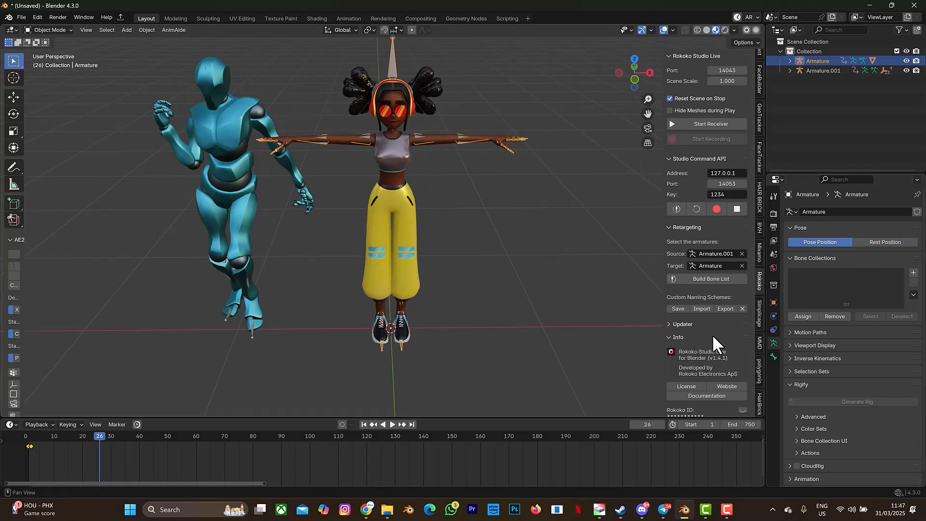
# - Build the Rokoko bone list and try Retarget Animation, which reports duplicate shoulders
pyautogui.click(710, 278)
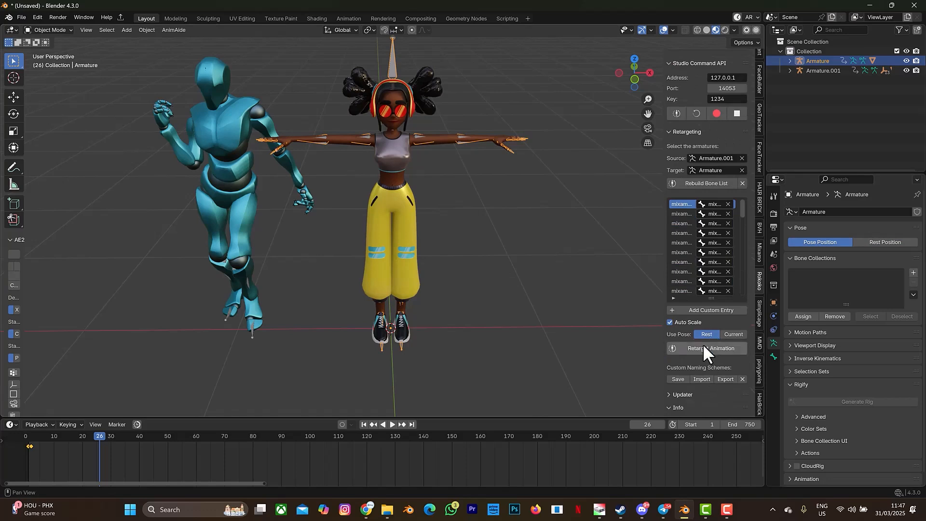
pyautogui.click(706, 348)
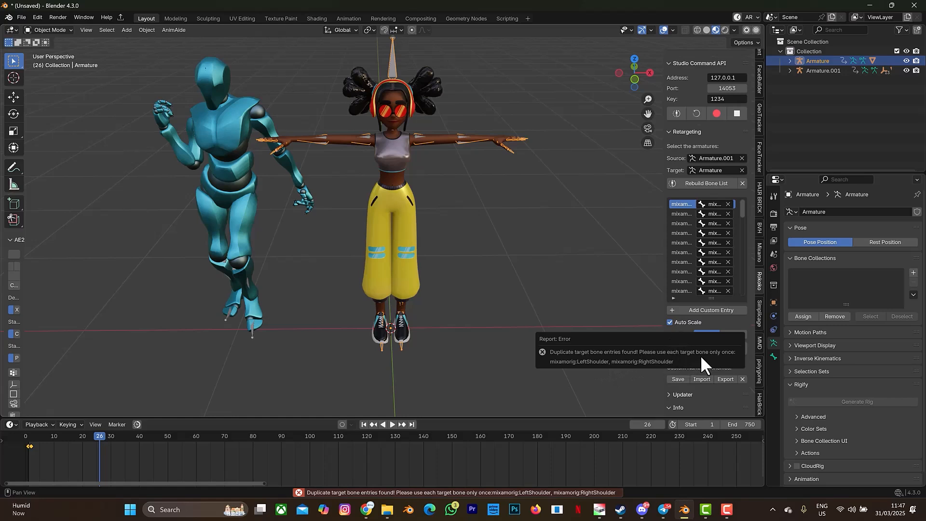
pyautogui.moveTo(587, 374)
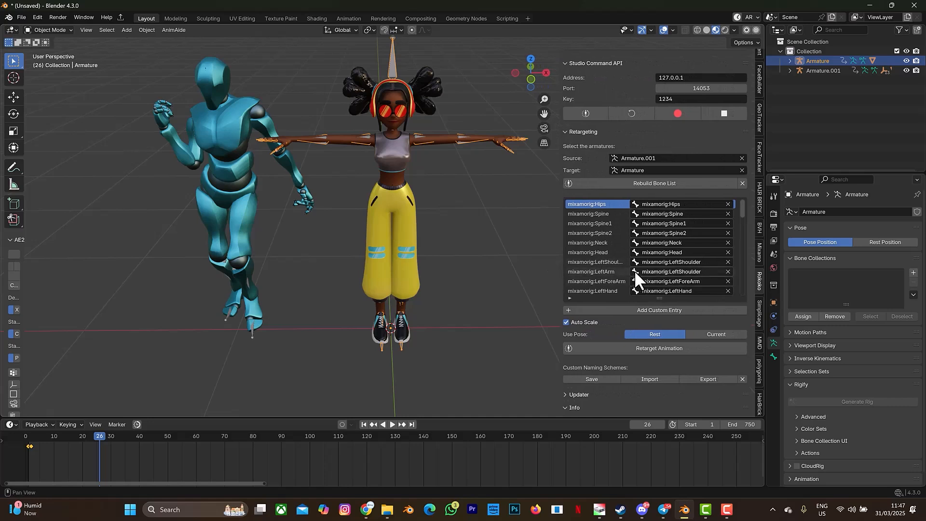
pyautogui.moveTo(672, 274)
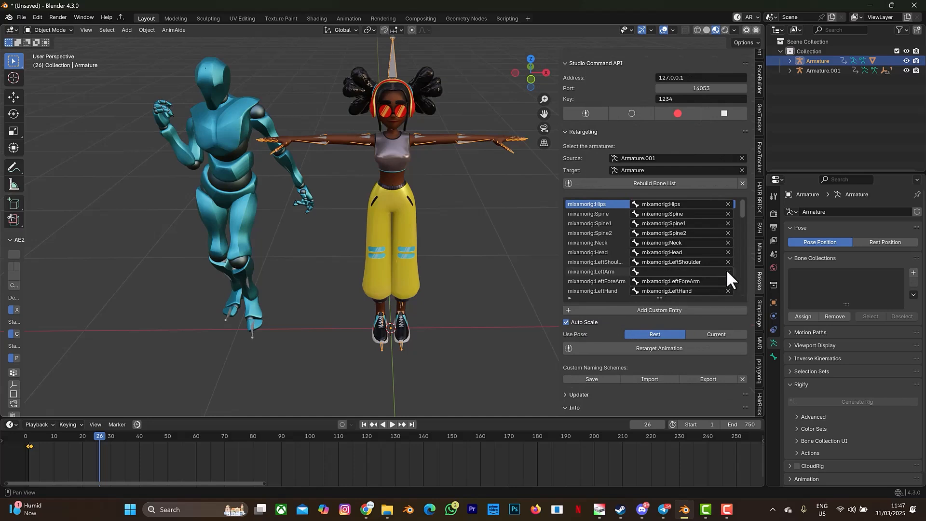
# - Map the LeftArm row's target to mixamorig:LeftArm in the bone list
pyautogui.click(686, 271)
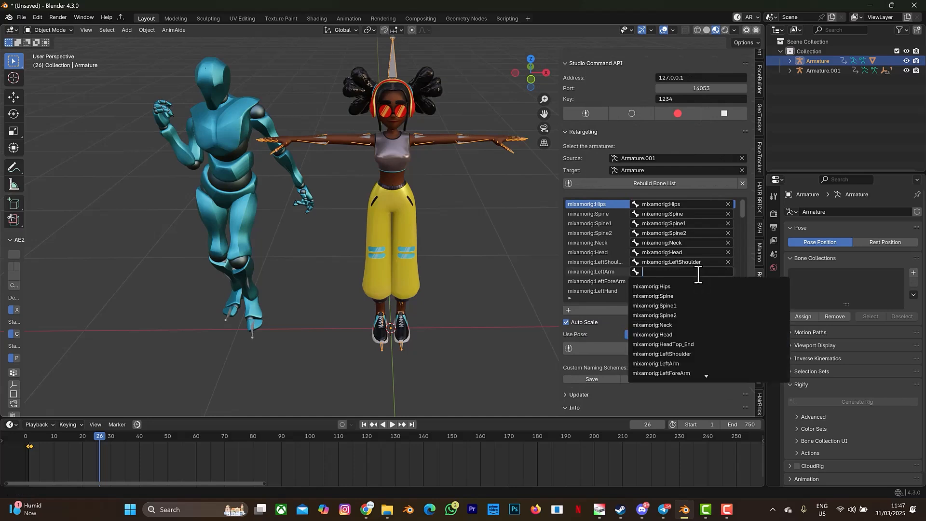
pyautogui.write('left')
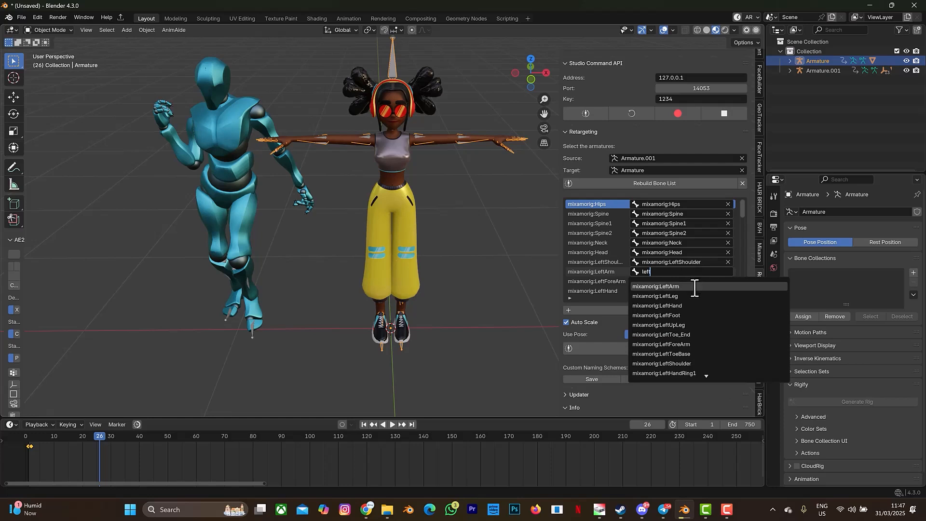
pyautogui.click(655, 286)
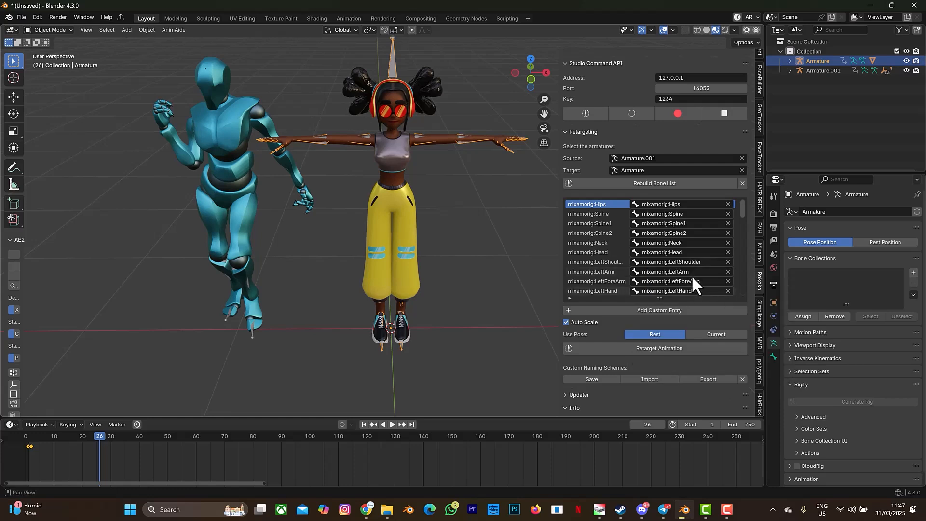
pyautogui.scroll(-3)
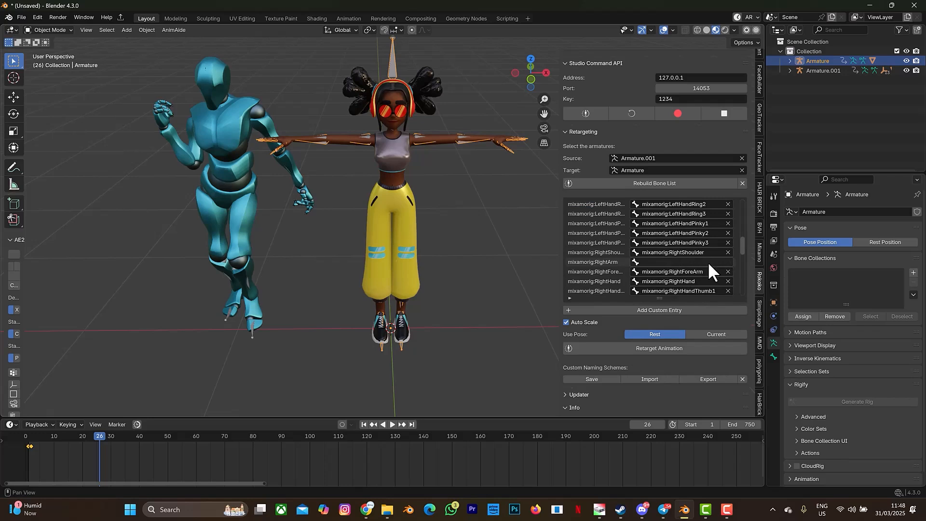
# - Set the source RightArm bone's target to mixamorig:RightArm in the Rokoko bone list
pyautogui.click(686, 261)
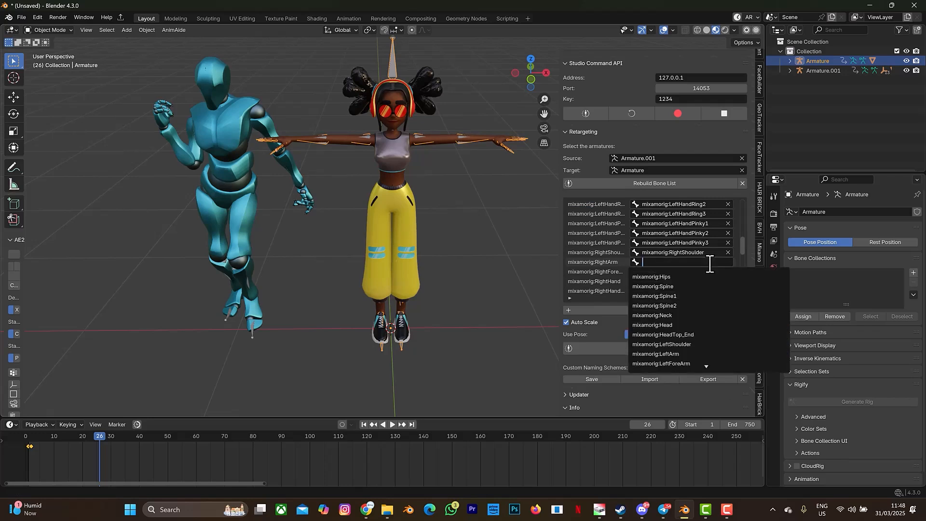
pyautogui.write('right')
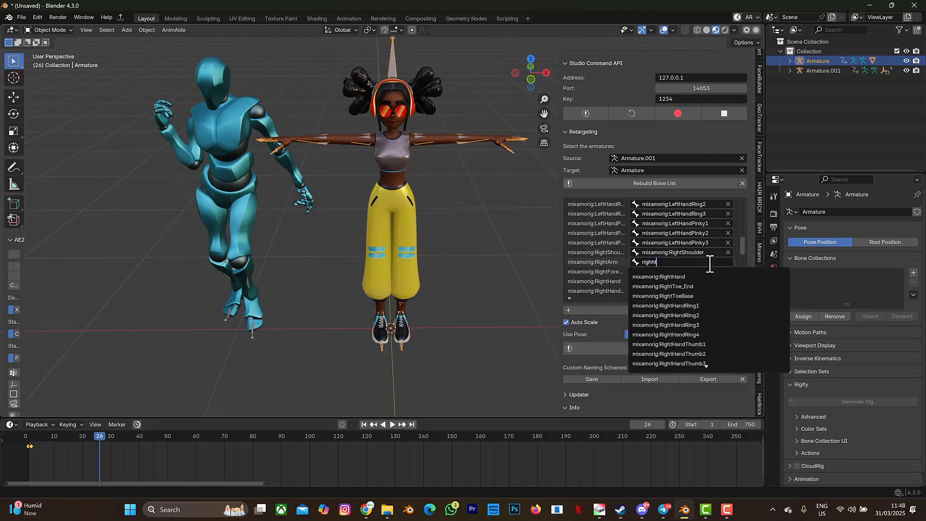
pyautogui.press('BackSpace')
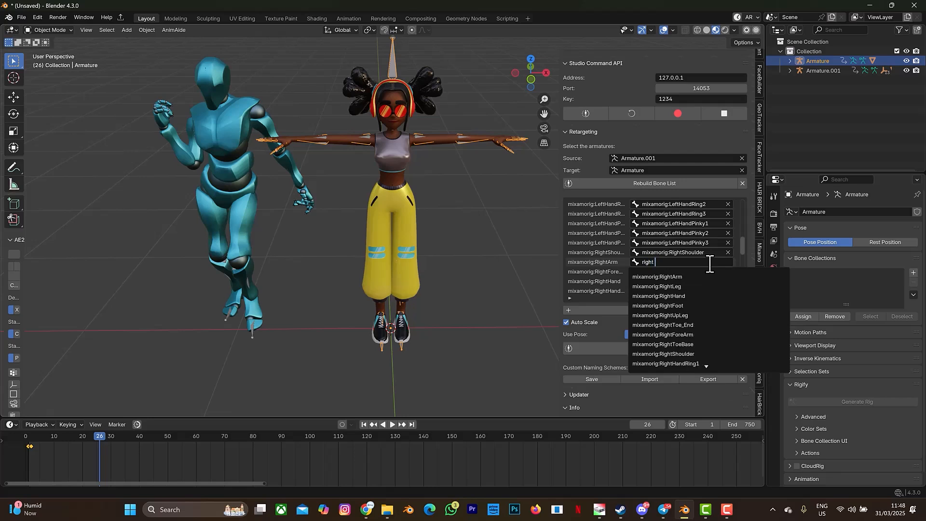
pyautogui.click(657, 276)
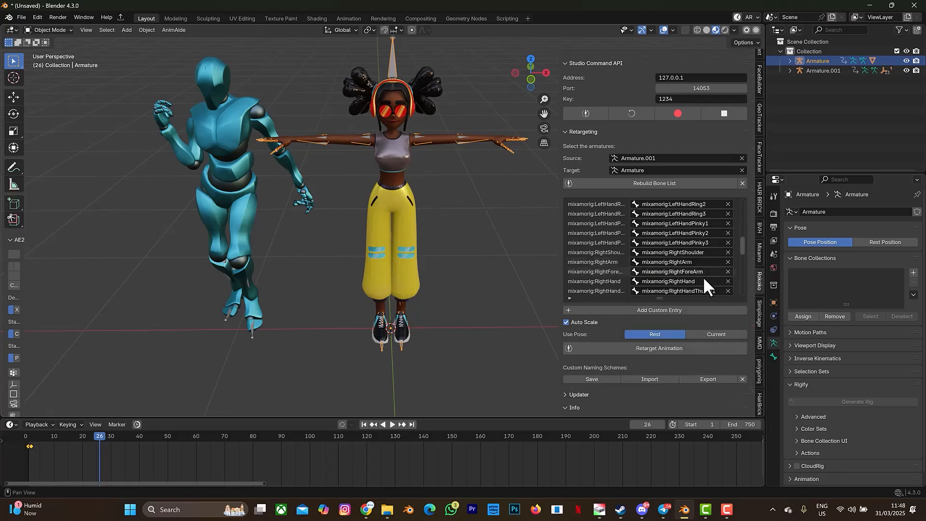
pyautogui.moveTo(660, 358)
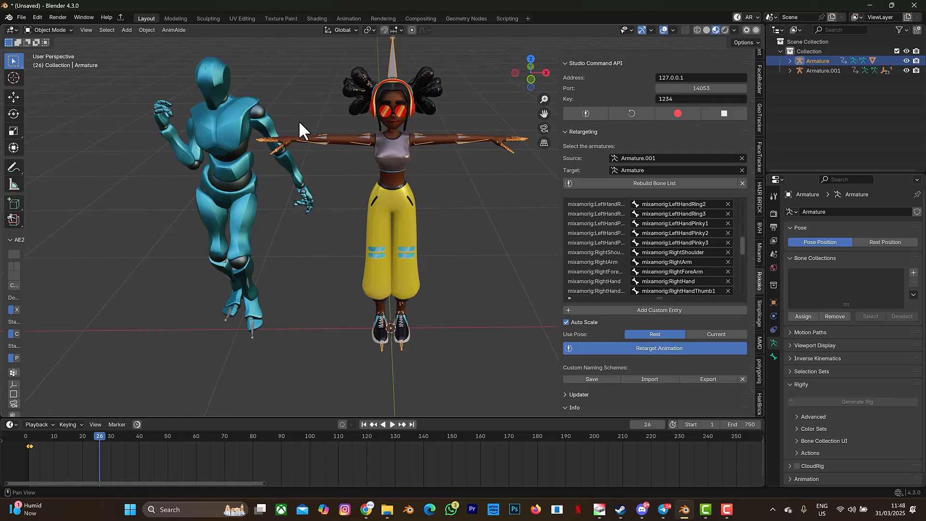
pyautogui.moveTo(307, 131)
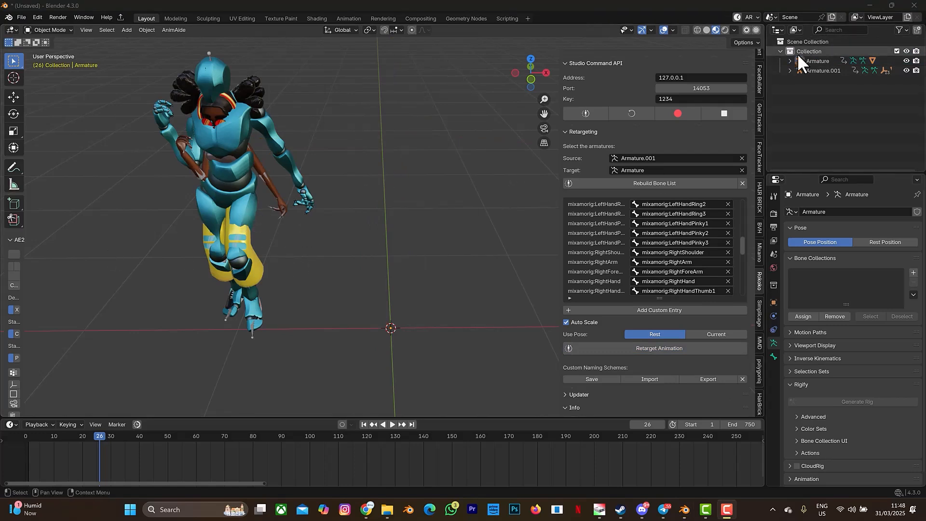
# - Expand the character's Armature in the Outliner and select the character
pyautogui.click(792, 61)
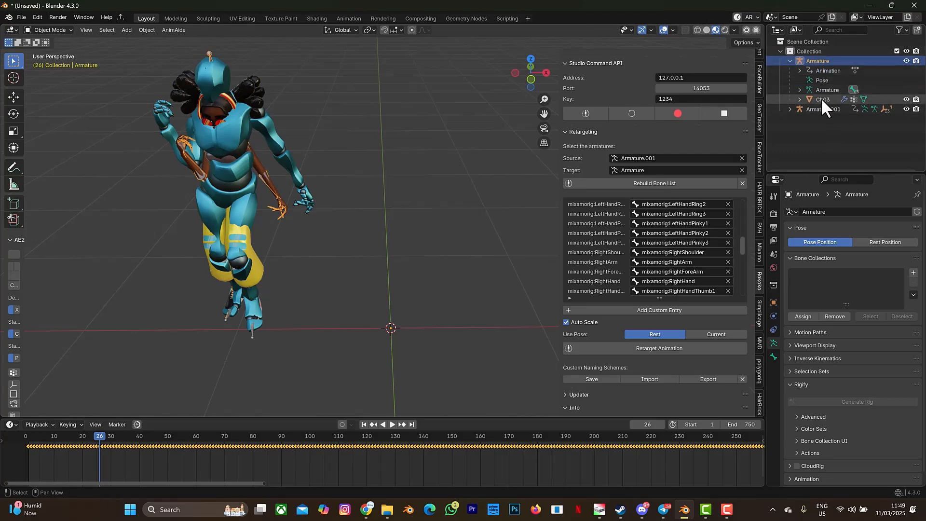
pyautogui.click(823, 100)
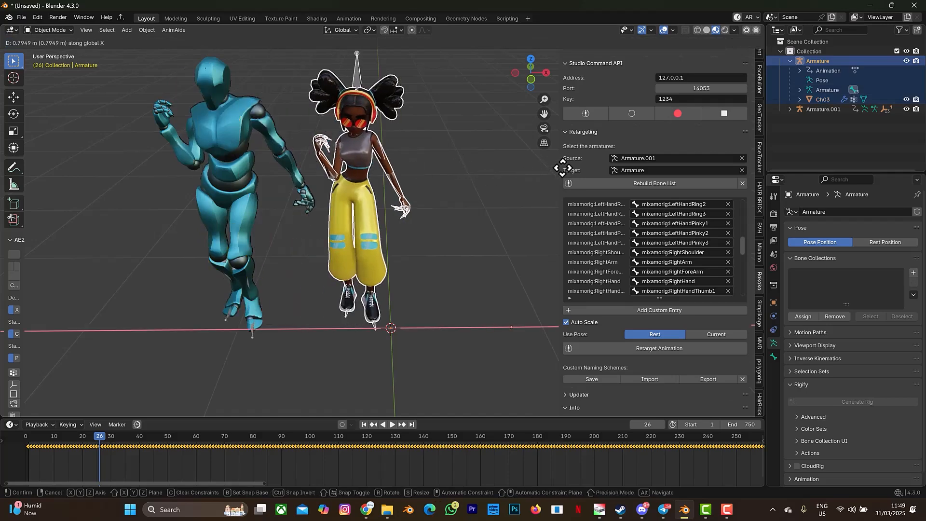
# - Move the character right of the mannequin and play the dance from the first frame
pyautogui.moveTo(354, 177); pyautogui.dragTo(413, 165)
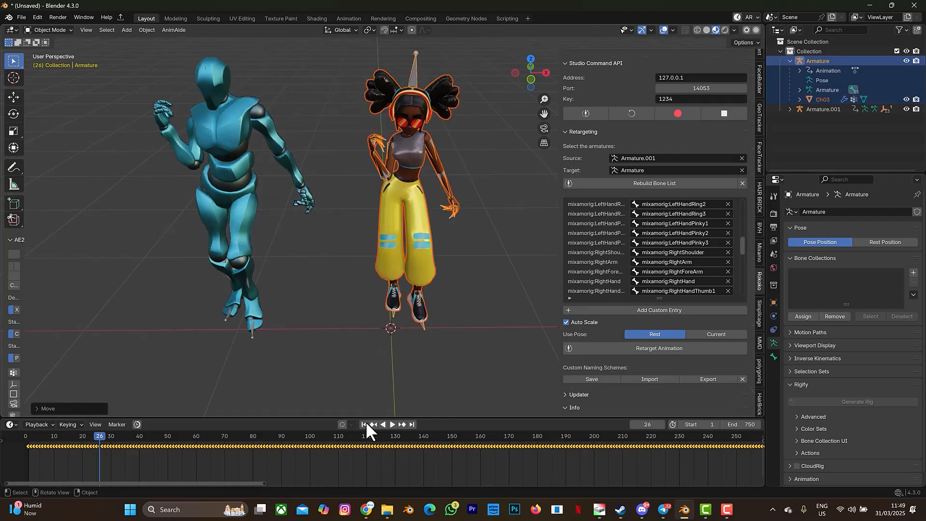
pyautogui.click(363, 424)
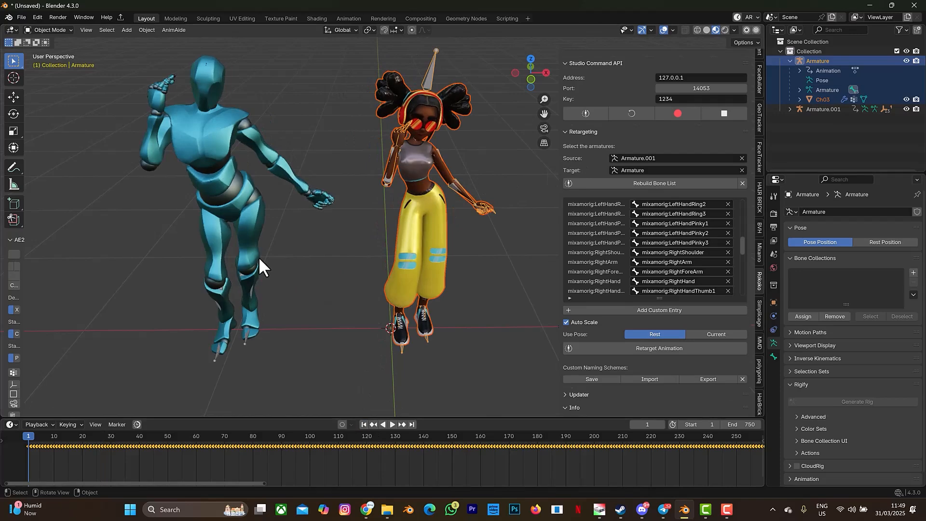
pyautogui.click(392, 424)
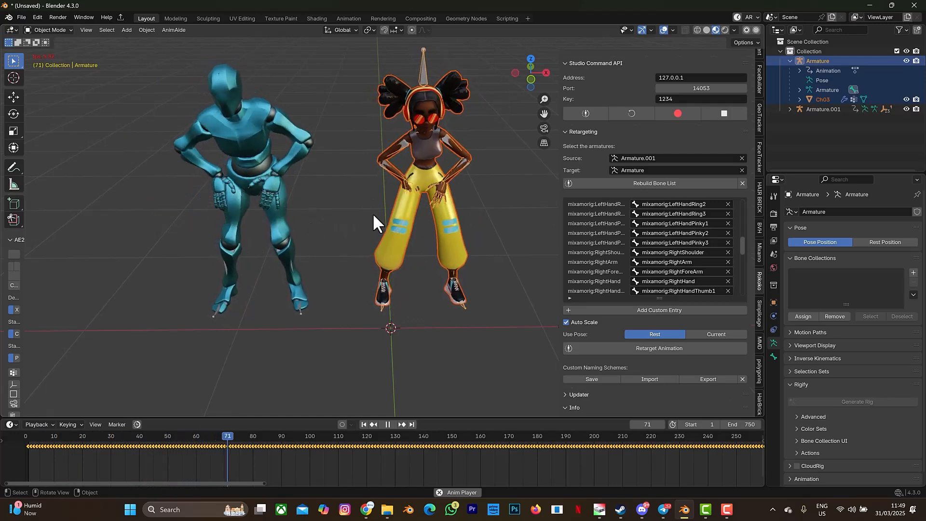
pyautogui.click(387, 424)
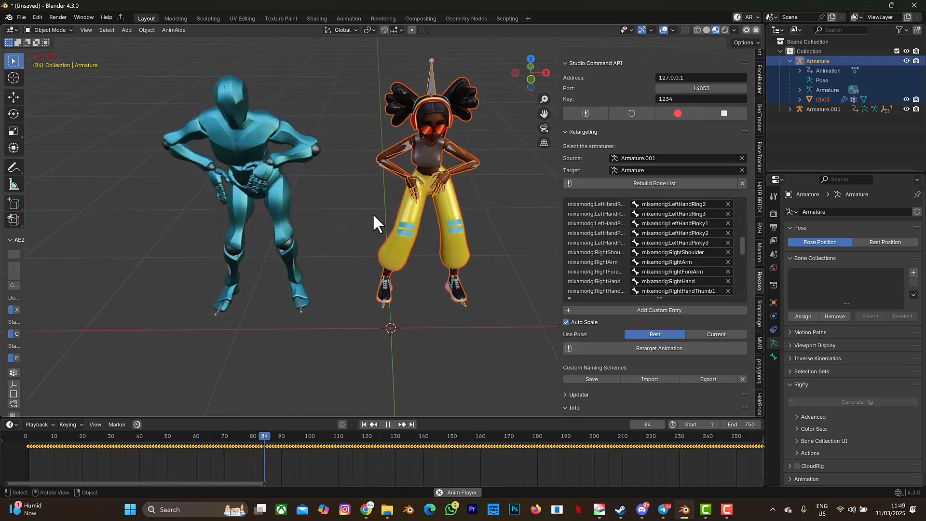